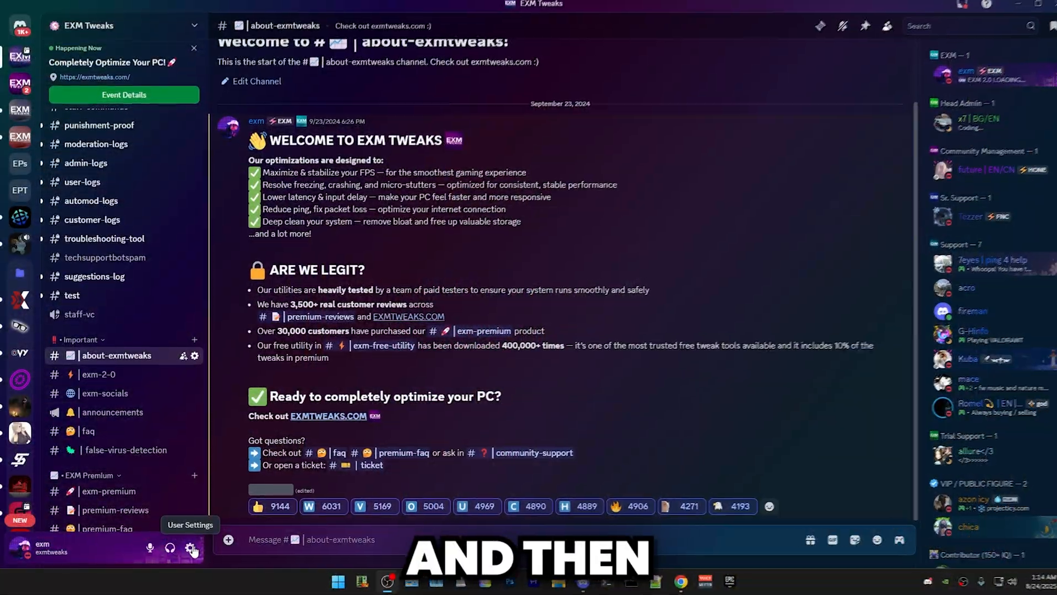
Open Discord's User Settings and go to the Accessibility page
left_click(192, 547)
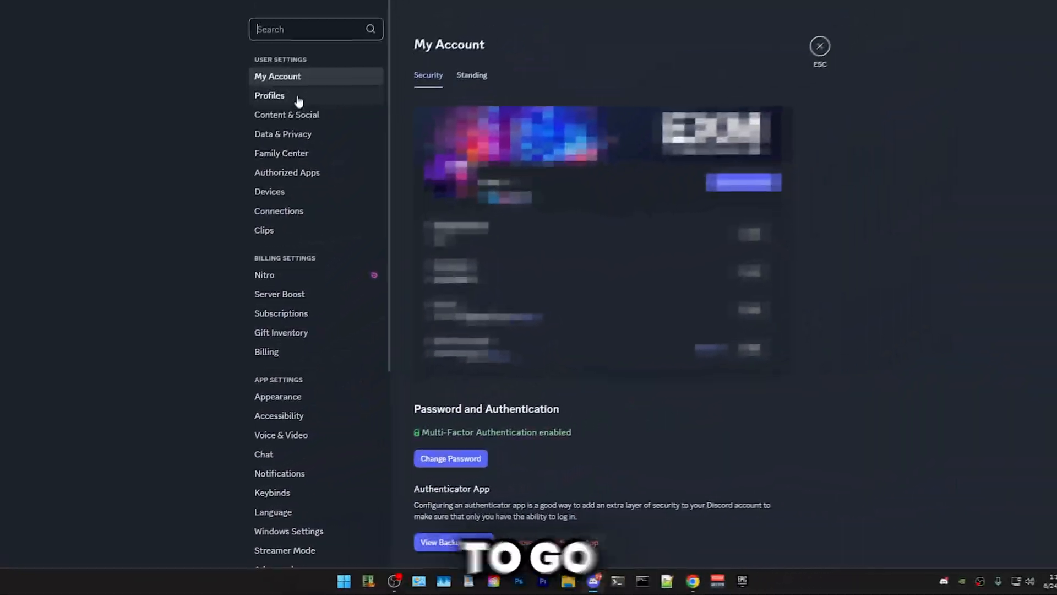
mouse_move(280, 415)
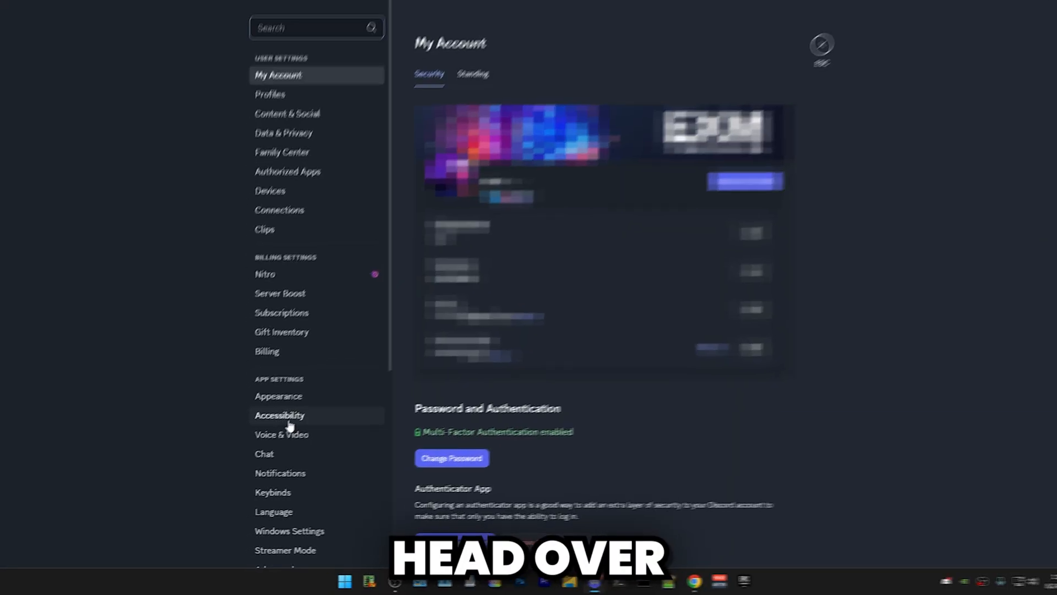
left_click(279, 415)
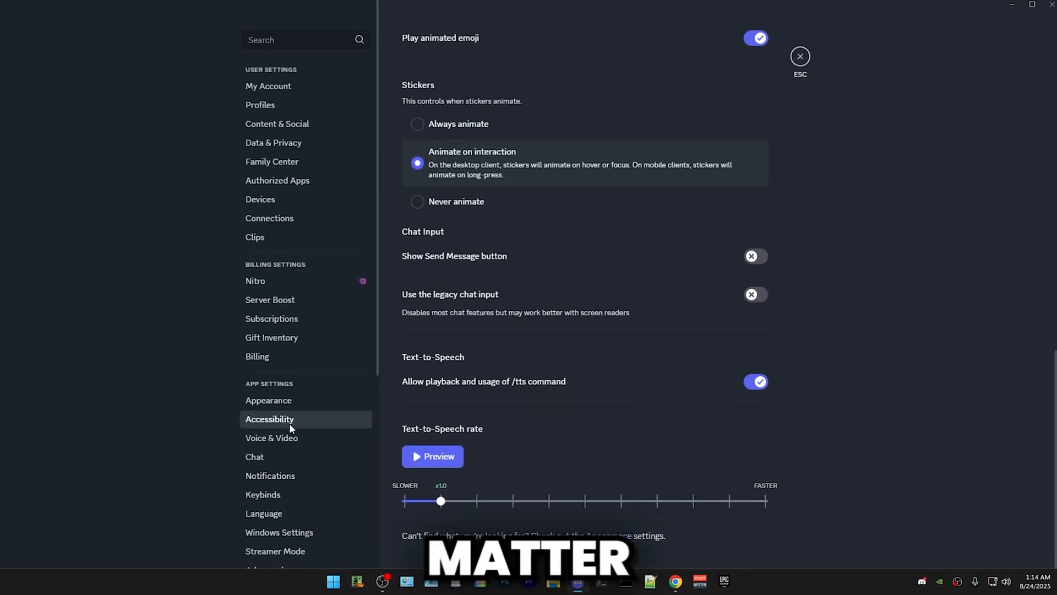
Open the Voice & Video settings and scroll down to the Advanced section
left_click(271, 438)
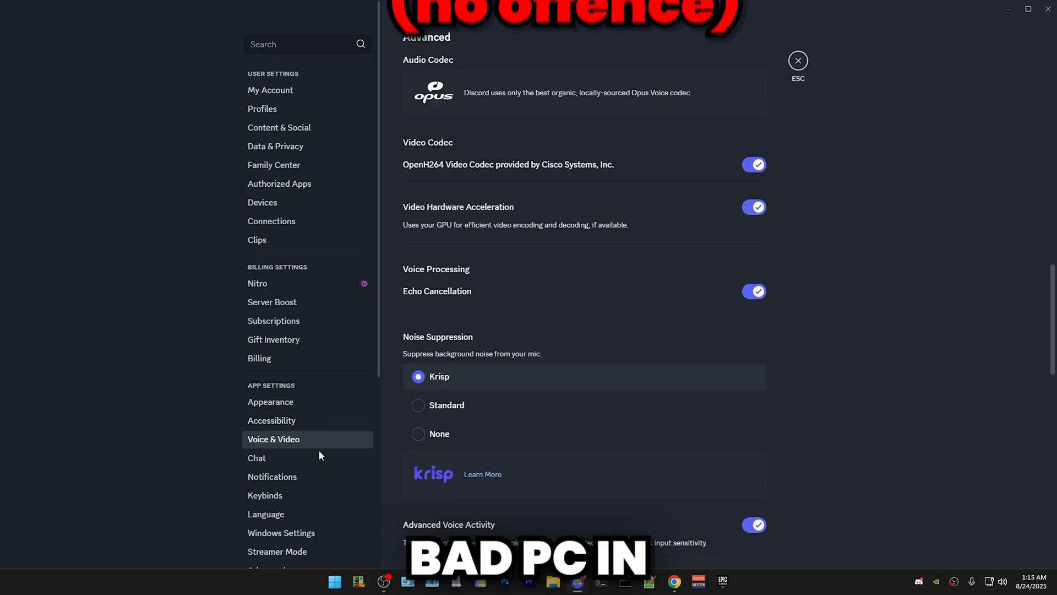
mouse_move(401, 427)
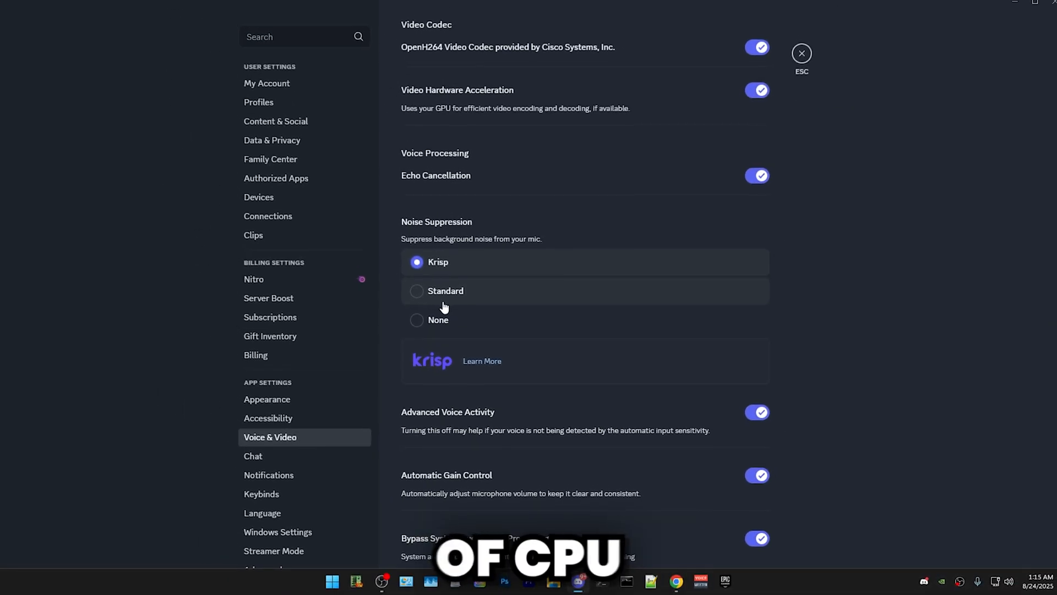
scroll("down", 3)
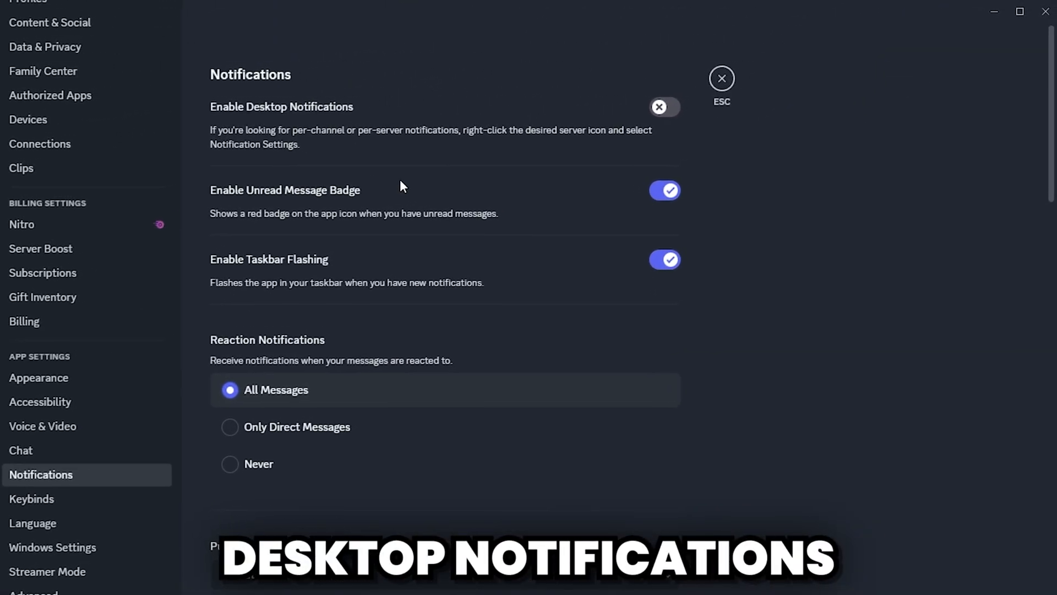
Go through the Windows, Streamer Mode, Advanced, Activity Privacy and Game Overlay settings pages
left_click(51, 547)
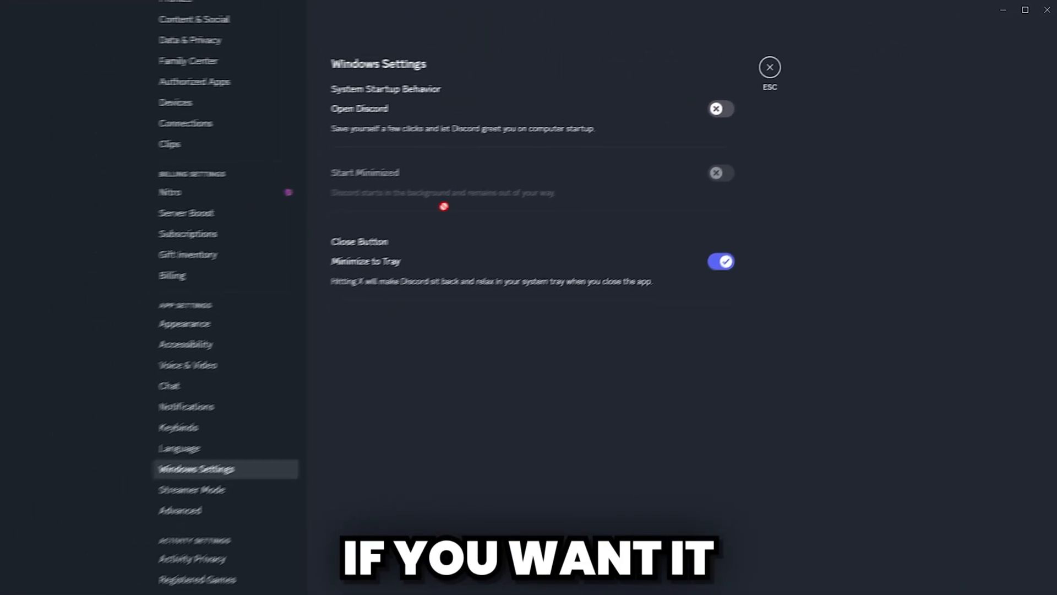
left_click(192, 489)
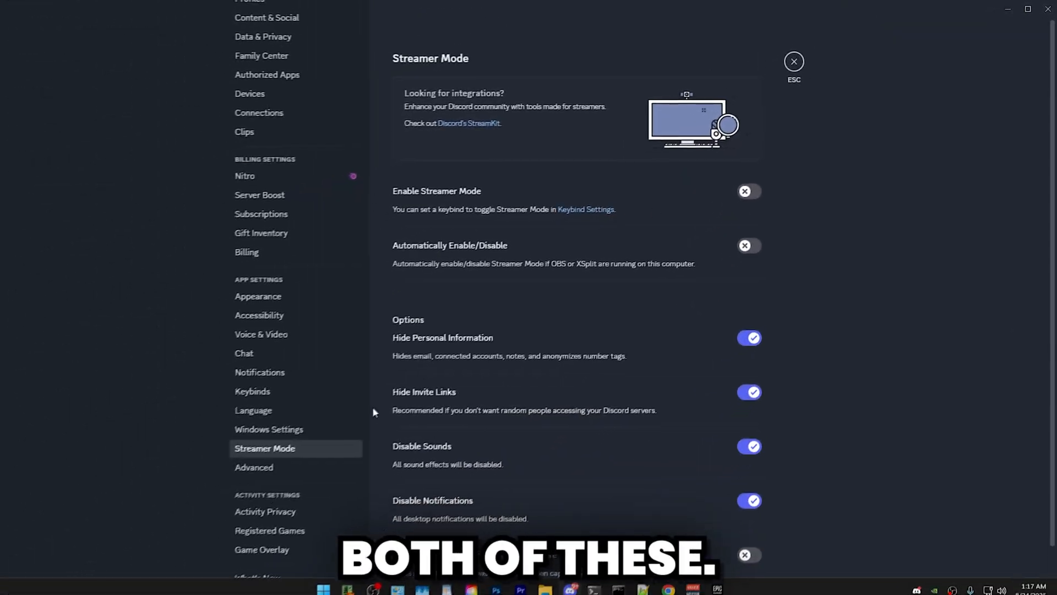
left_click(254, 466)
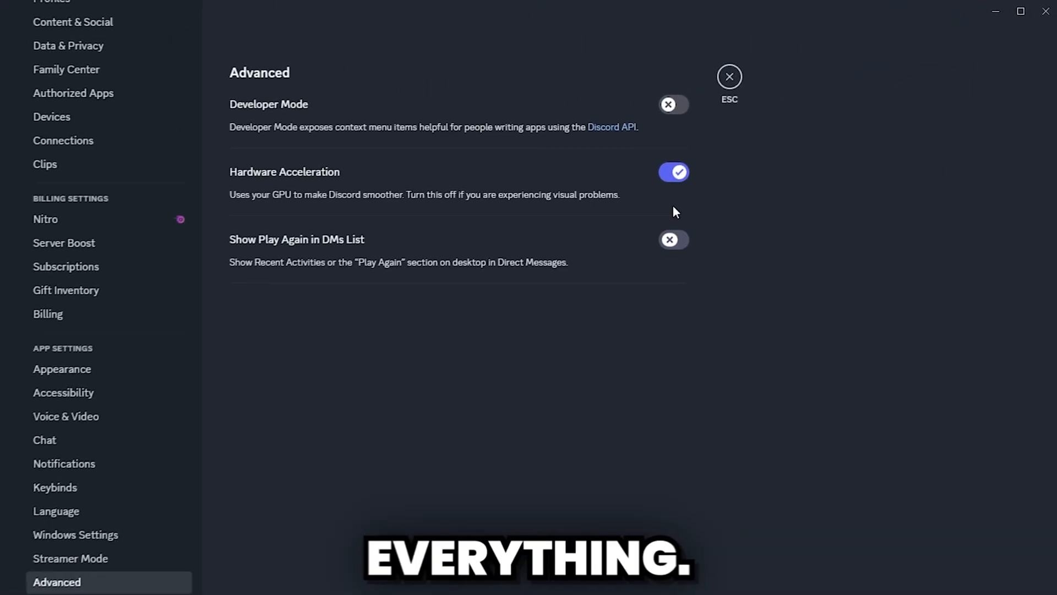
left_click(361, 332)
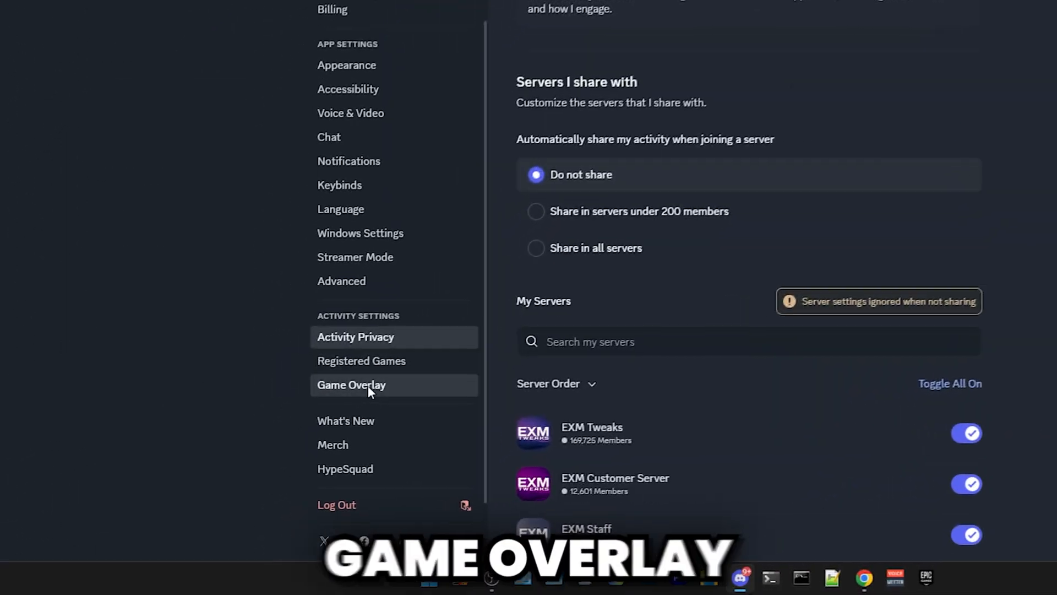
left_click(351, 385)
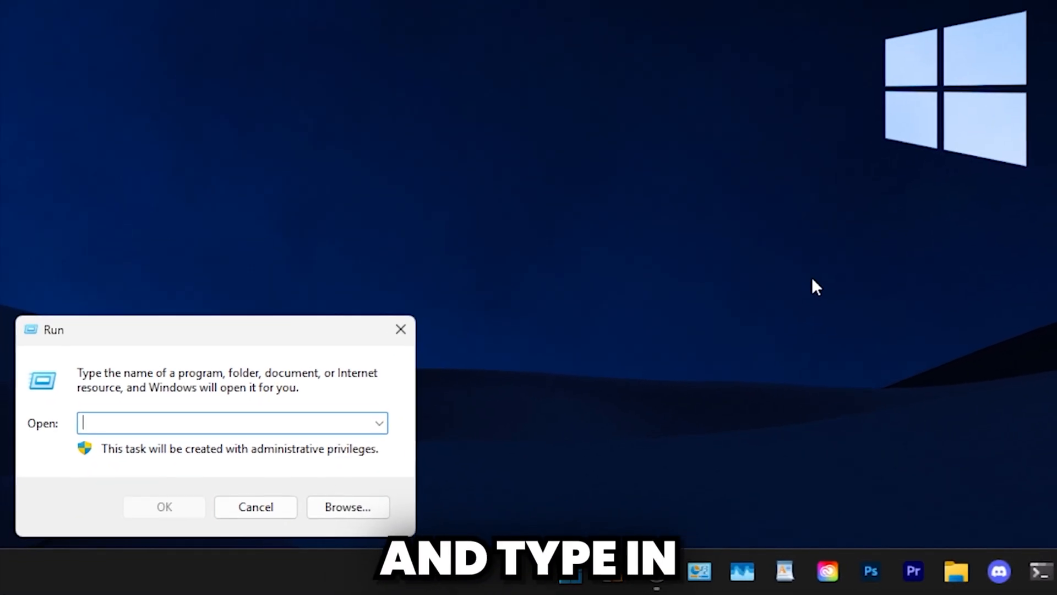
Run %localappdata% to open the AppData Local folder in File Explorer
type("%localappd")
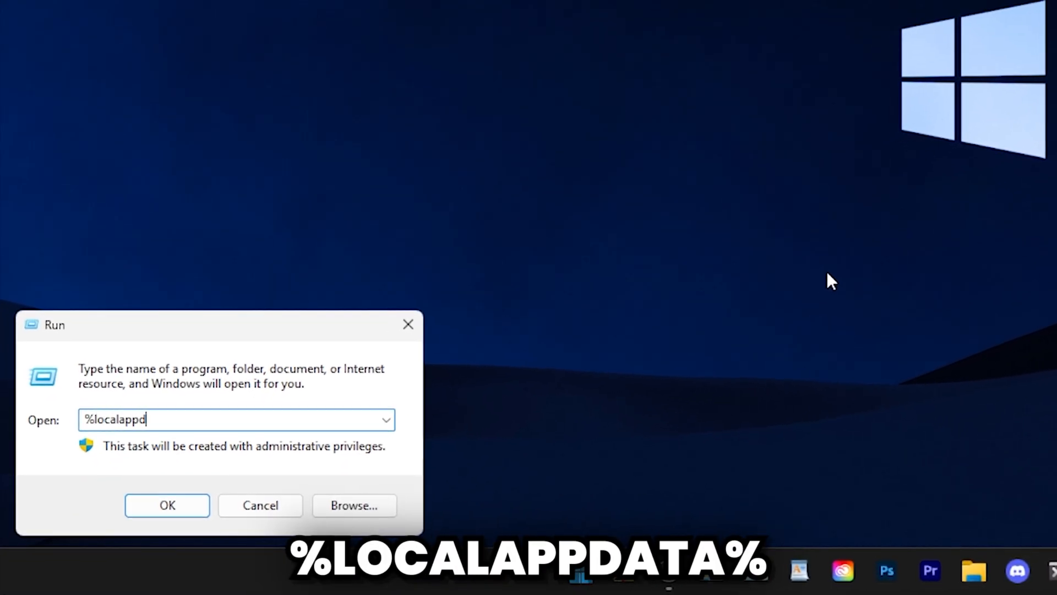
left_click(167, 505)
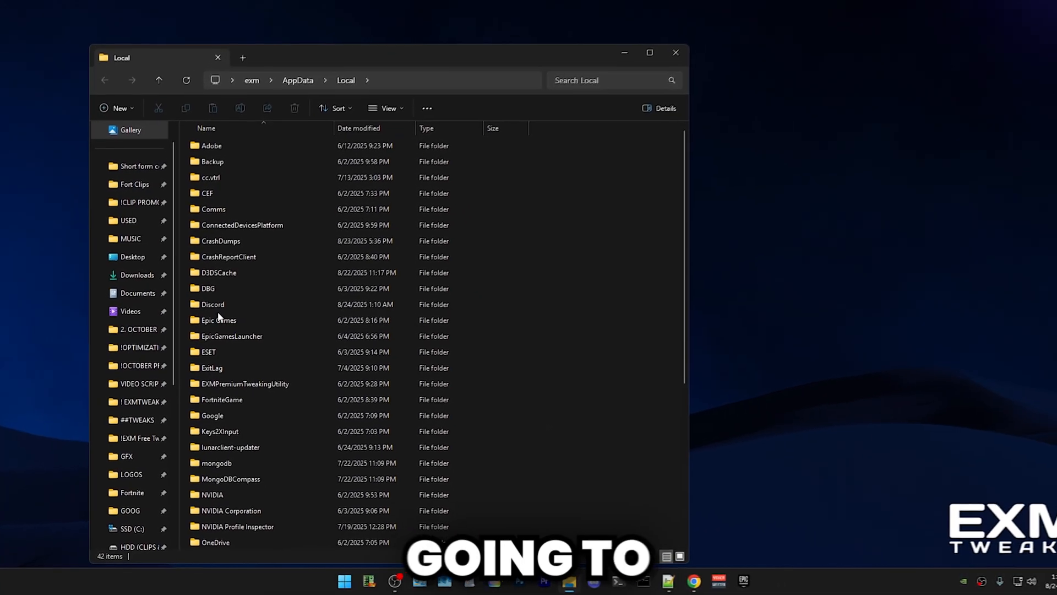
Open the Discord folder inside AppData Local
double_click(213, 304)
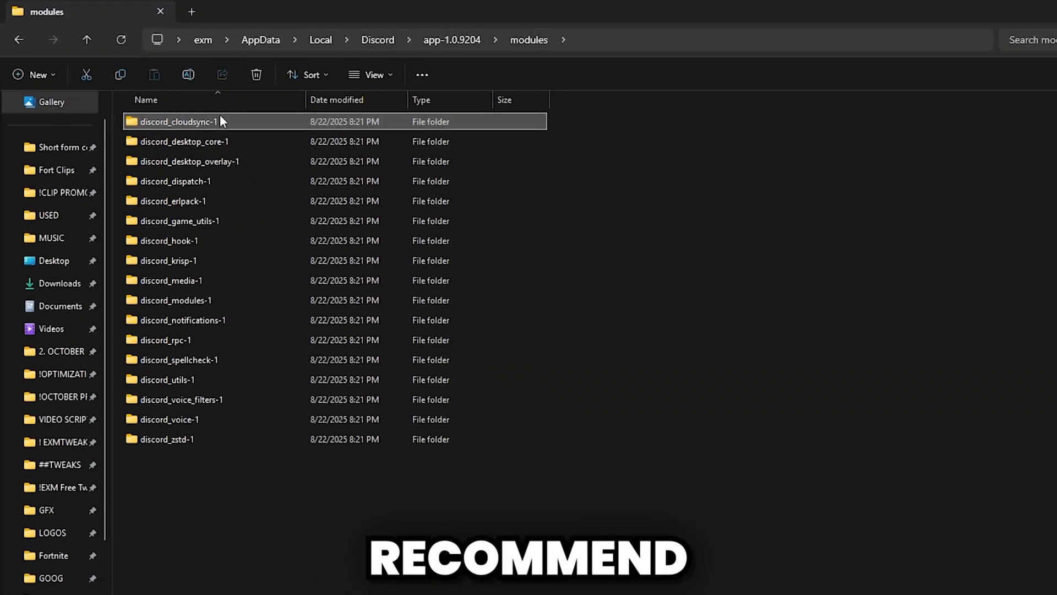
mouse_move(219, 124)
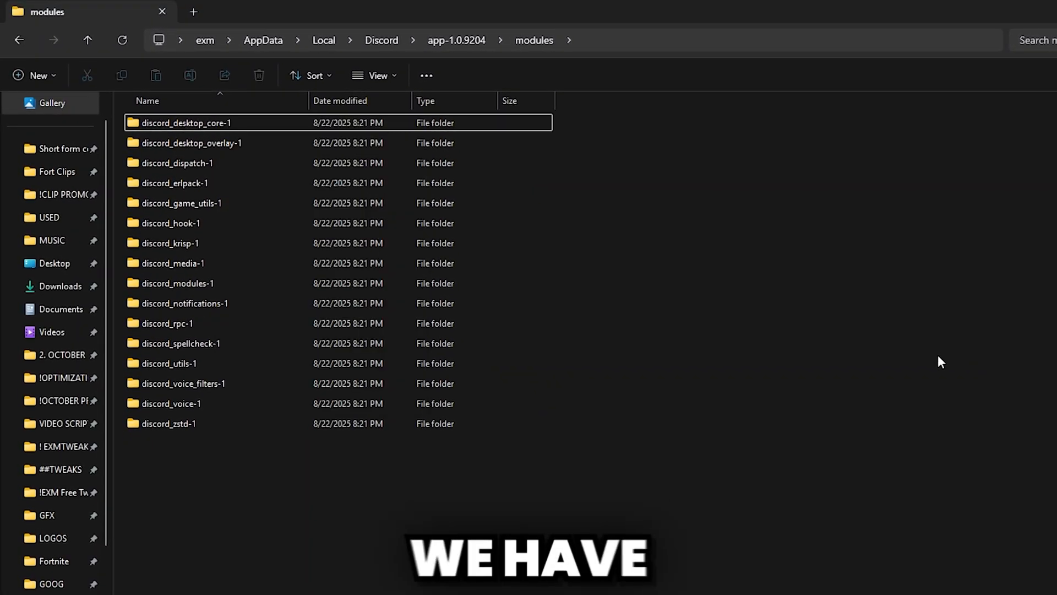
mouse_move(223, 131)
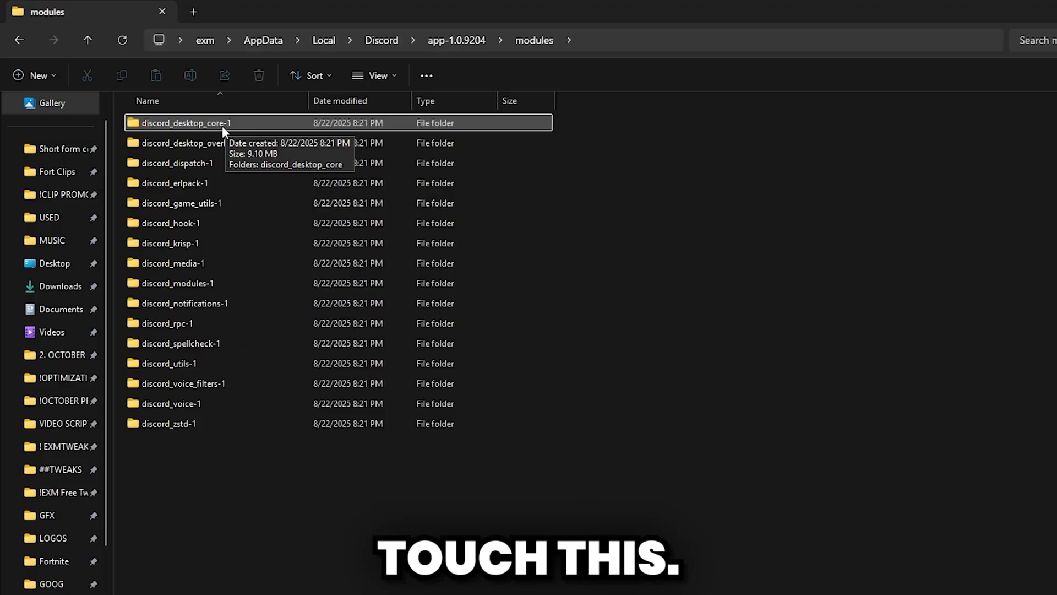
Delete the discord_desktop_overlay-1 and discord_dispatch-1 folders, then bring up actions for discord_erlpack-1
left_click(191, 142)
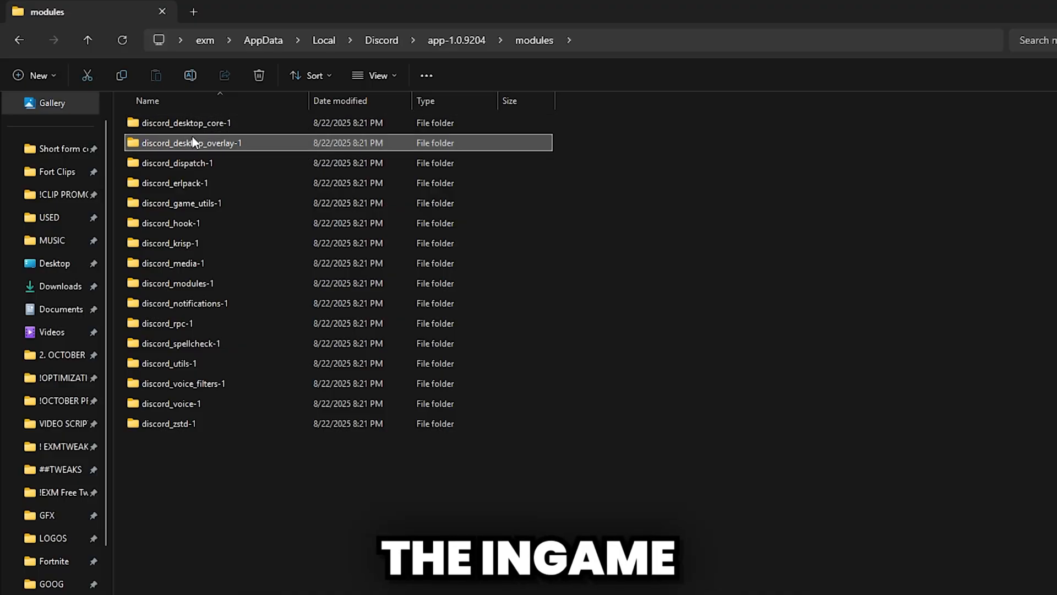
right_click(189, 142)
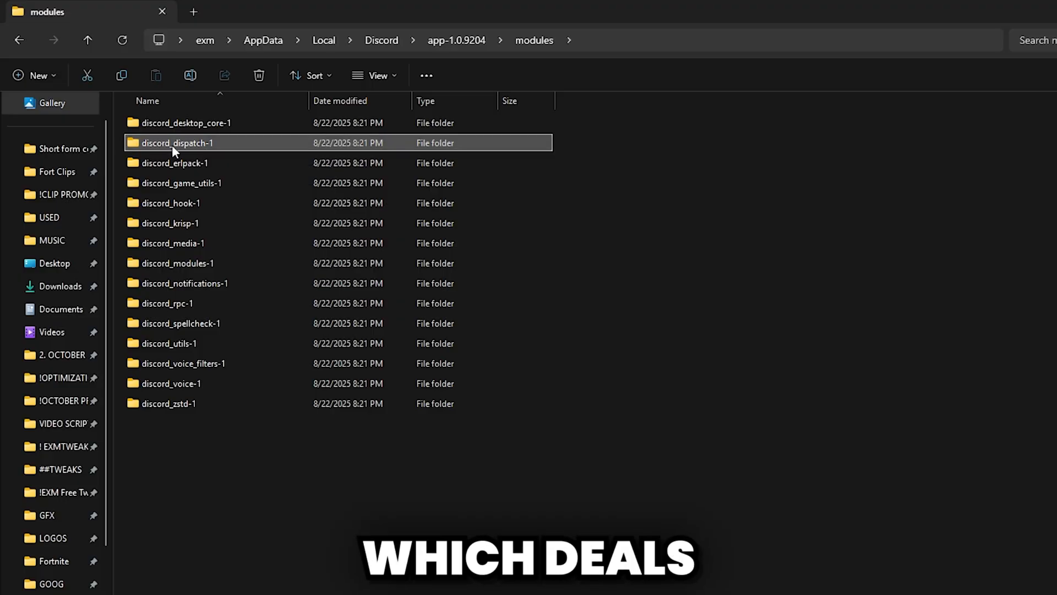
mouse_move(177, 142)
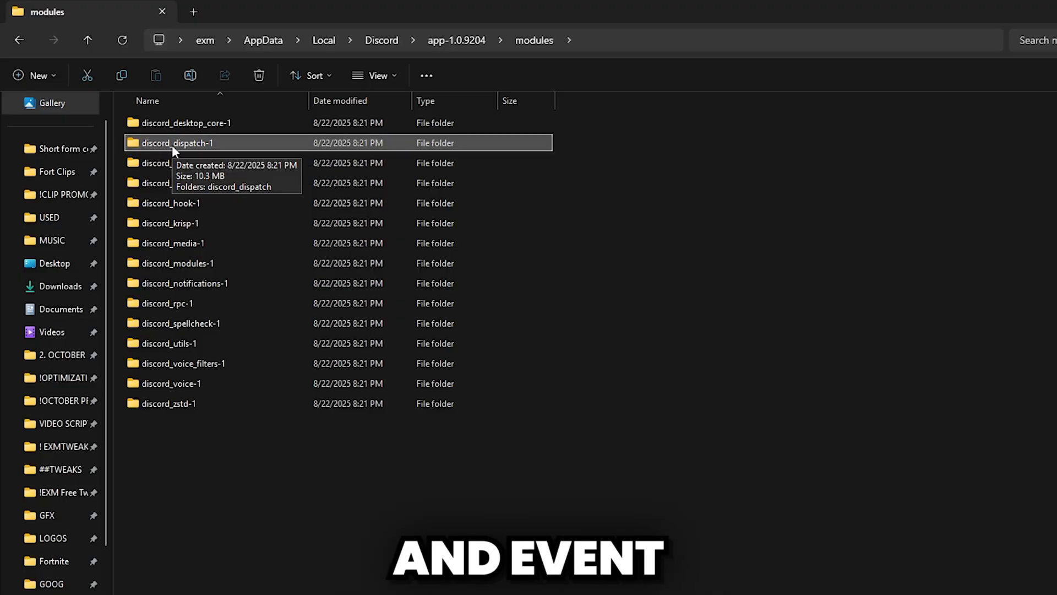
right_click(177, 143)
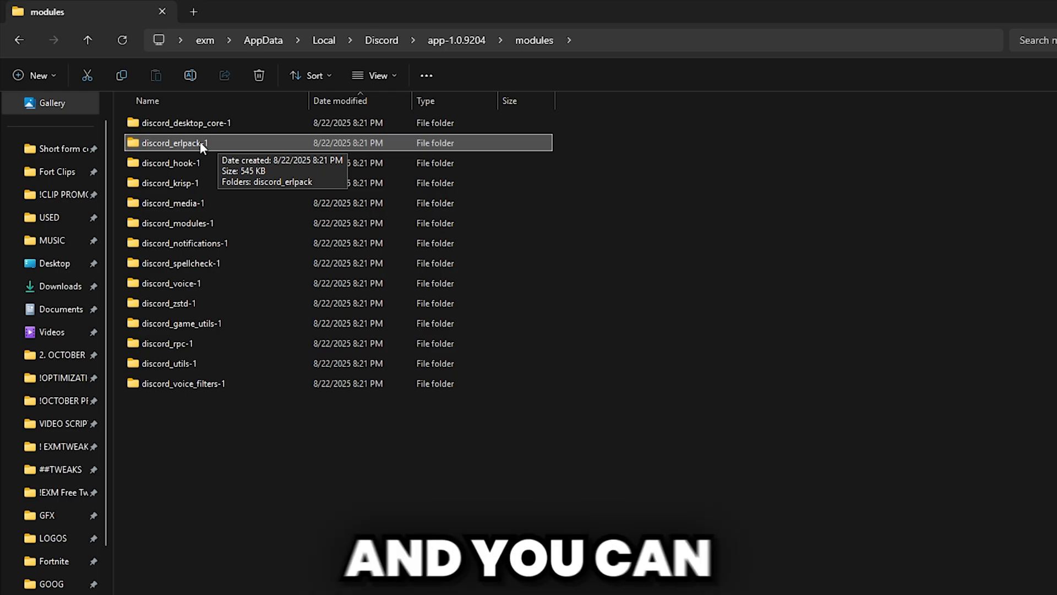
right_click(174, 142)
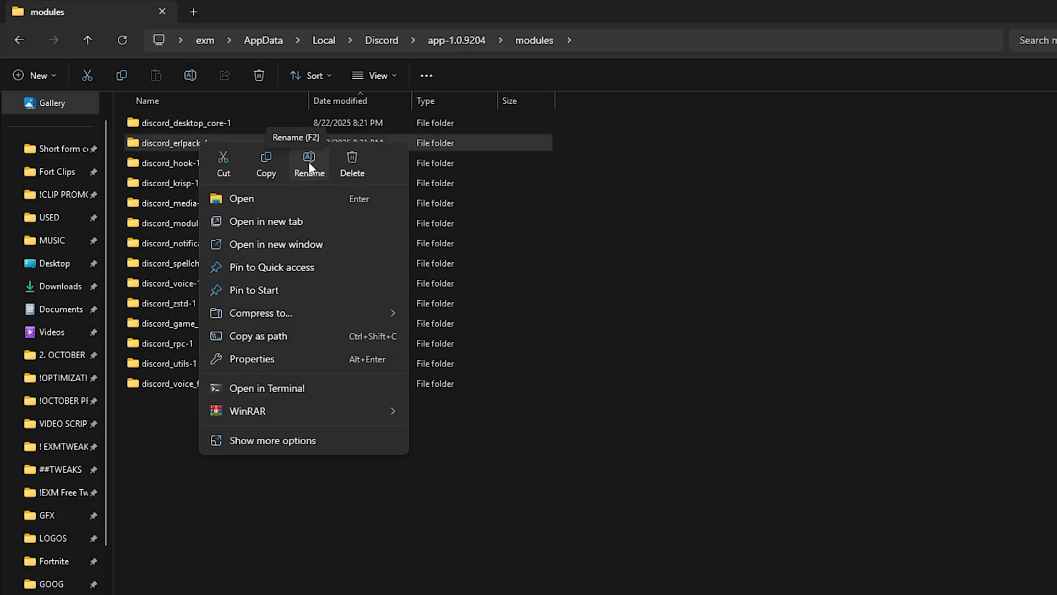
mouse_move(346, 162)
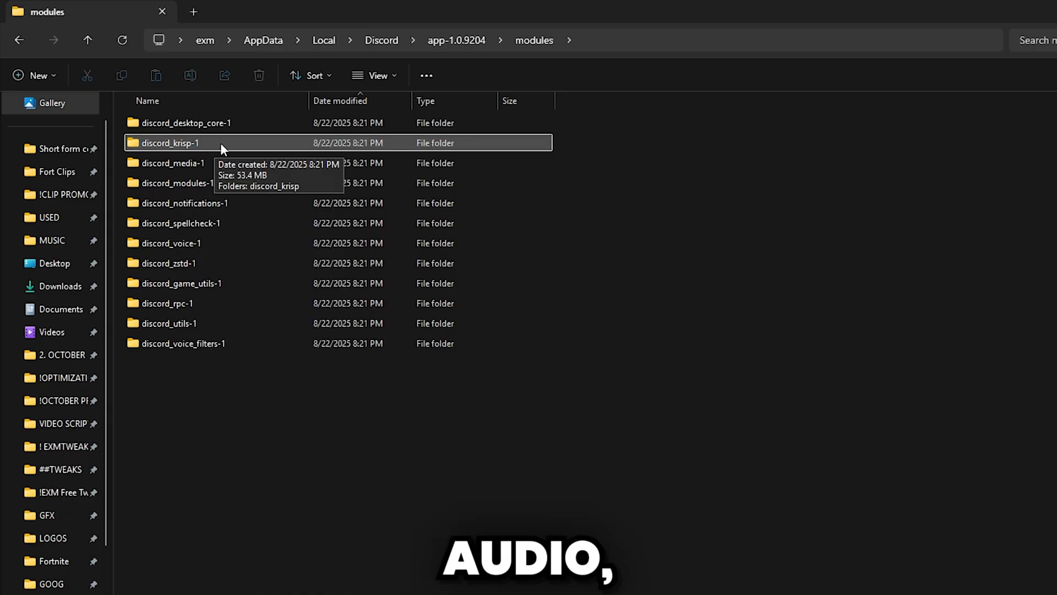
mouse_move(172, 162)
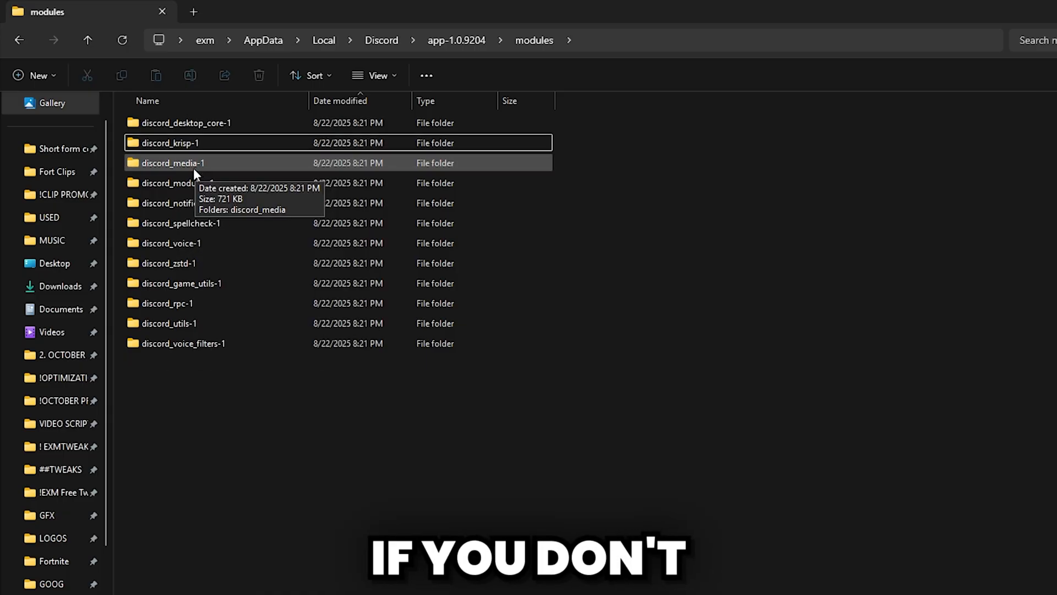
mouse_move(201, 167)
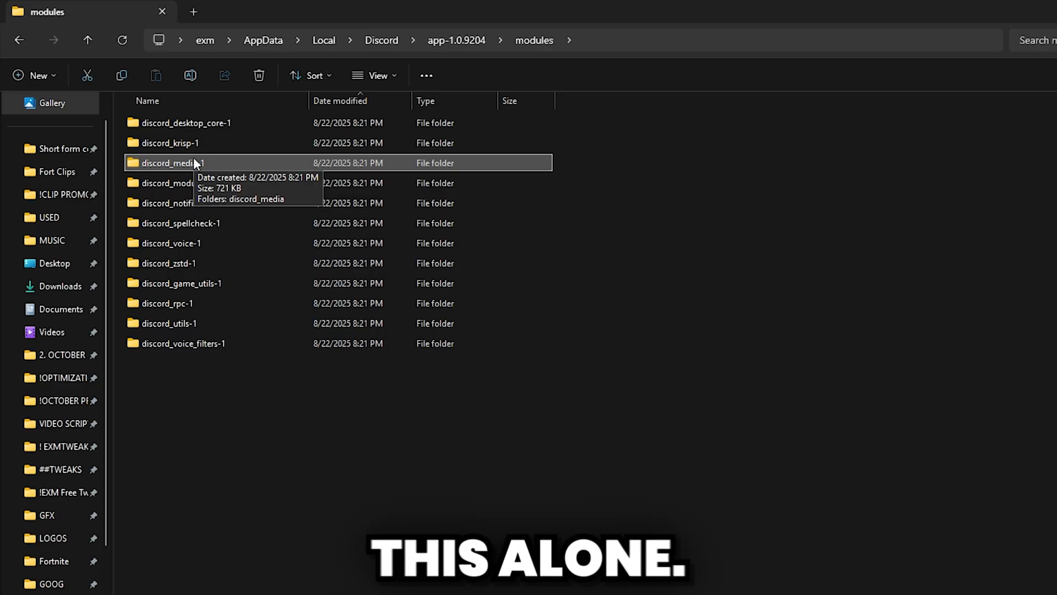
Delete discord_notifications-1, discord_zstd-1, discord_game_utils-1 and discord_rpc-1, leaving eight module folders
left_click(177, 183)
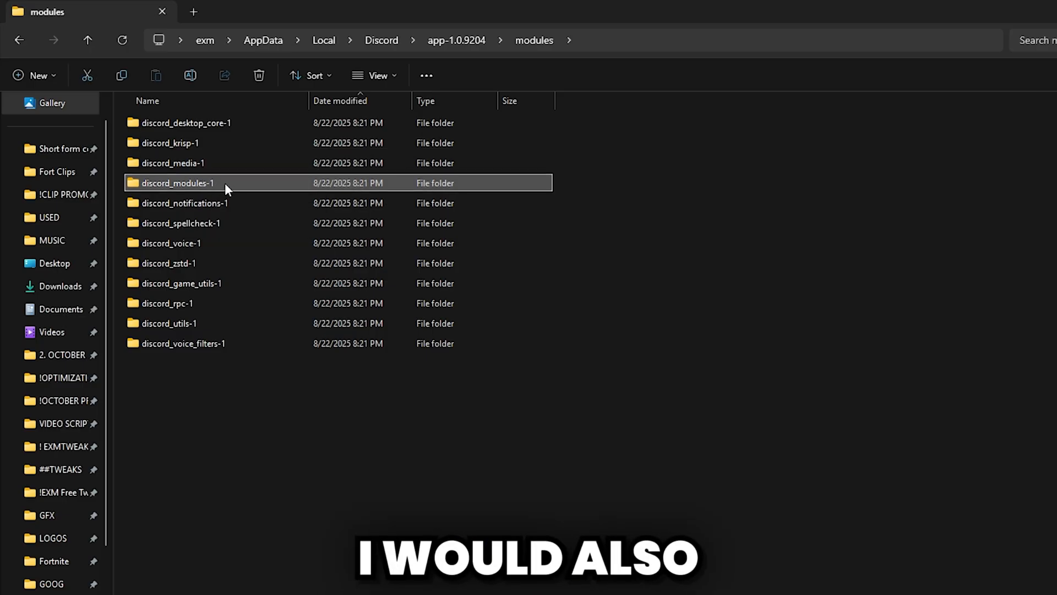
left_click(183, 203)
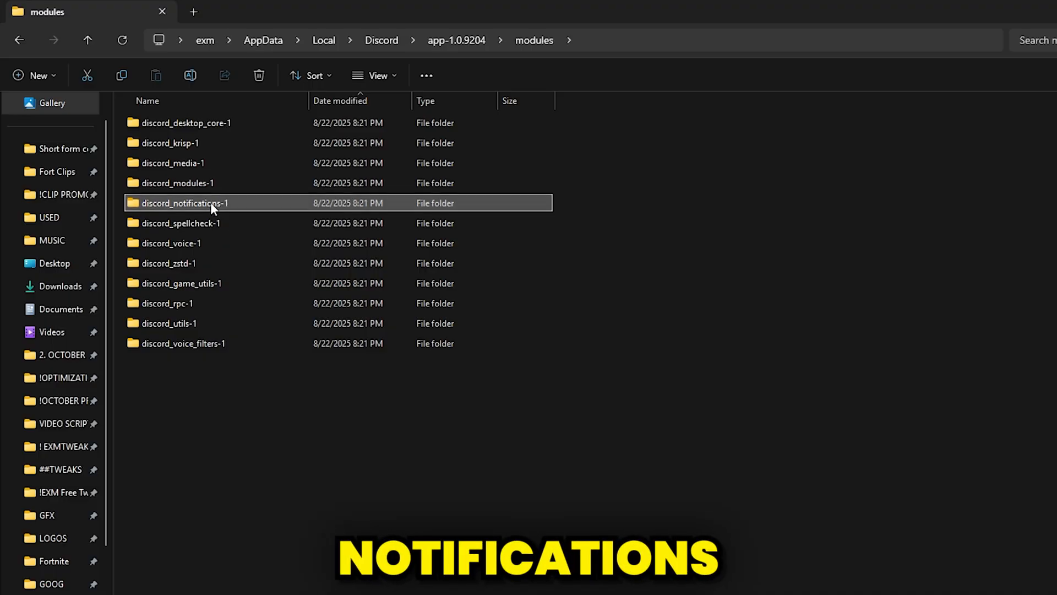
mouse_move(219, 203)
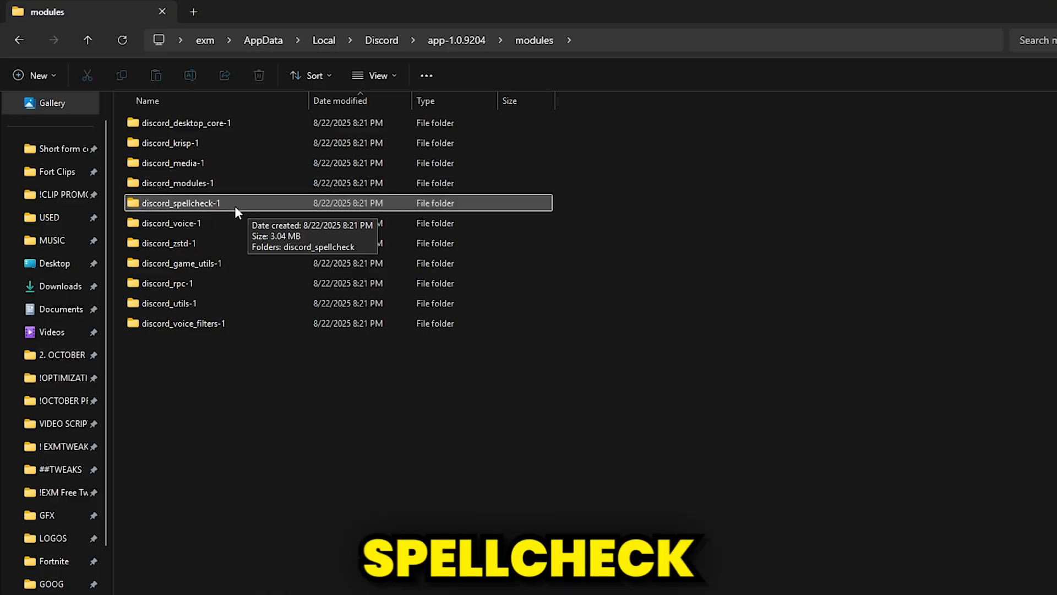
mouse_move(229, 205)
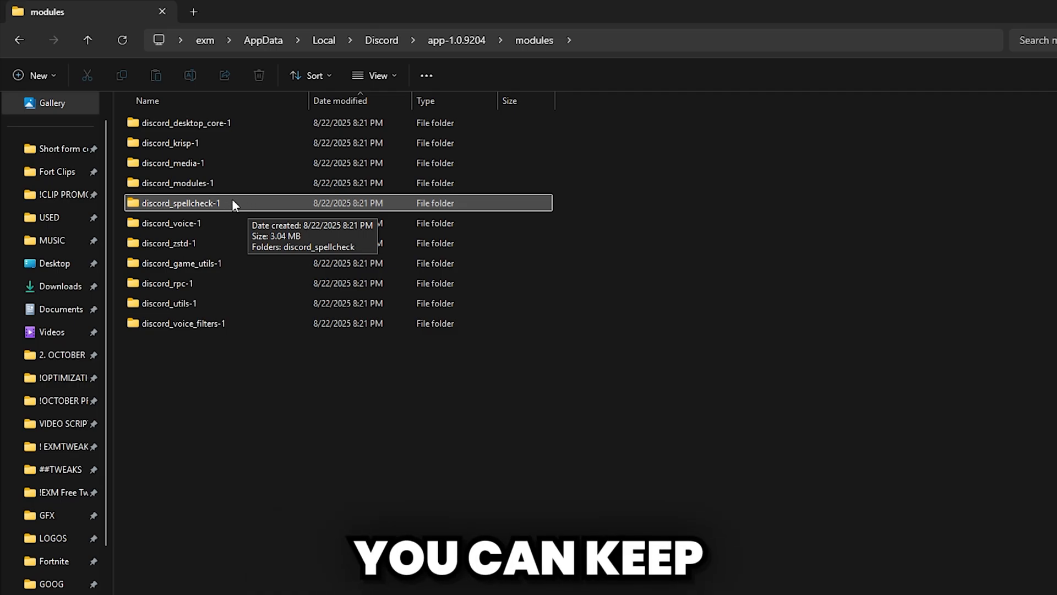
mouse_move(194, 216)
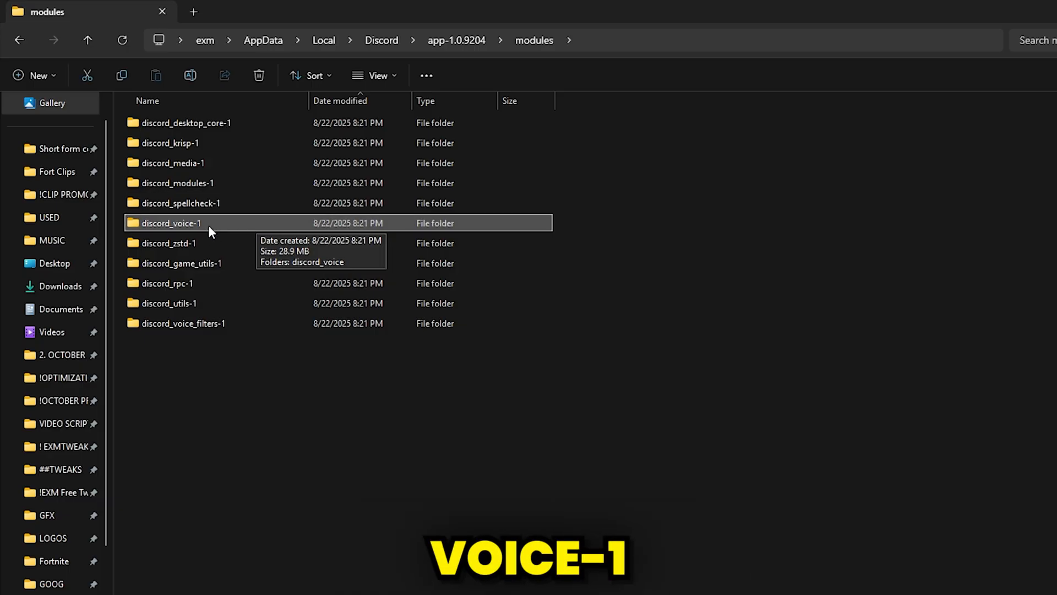
mouse_move(202, 243)
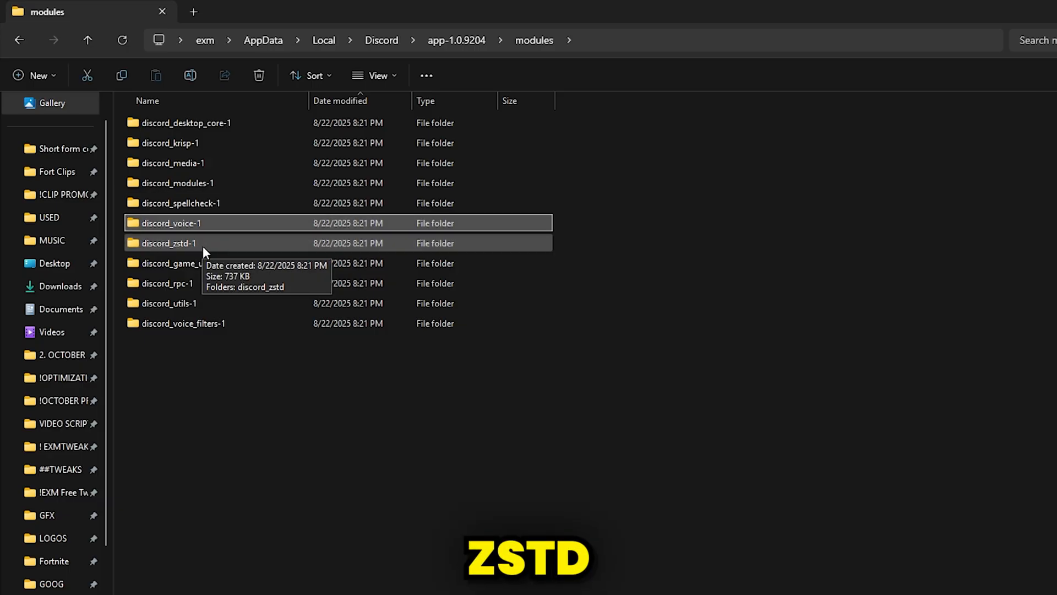
left_click(169, 243)
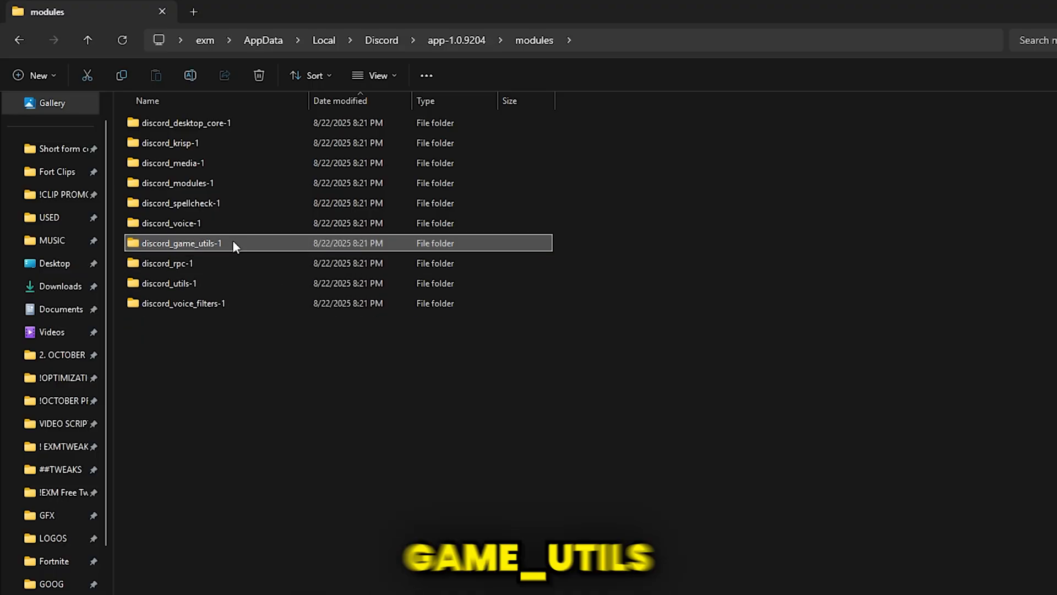
mouse_move(235, 255)
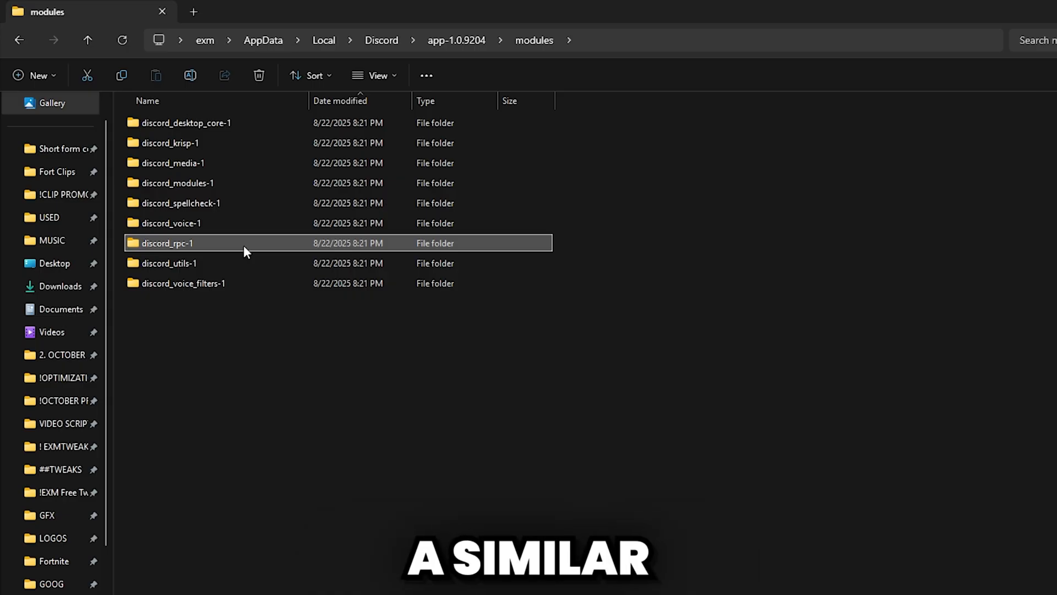
right_click(168, 243)
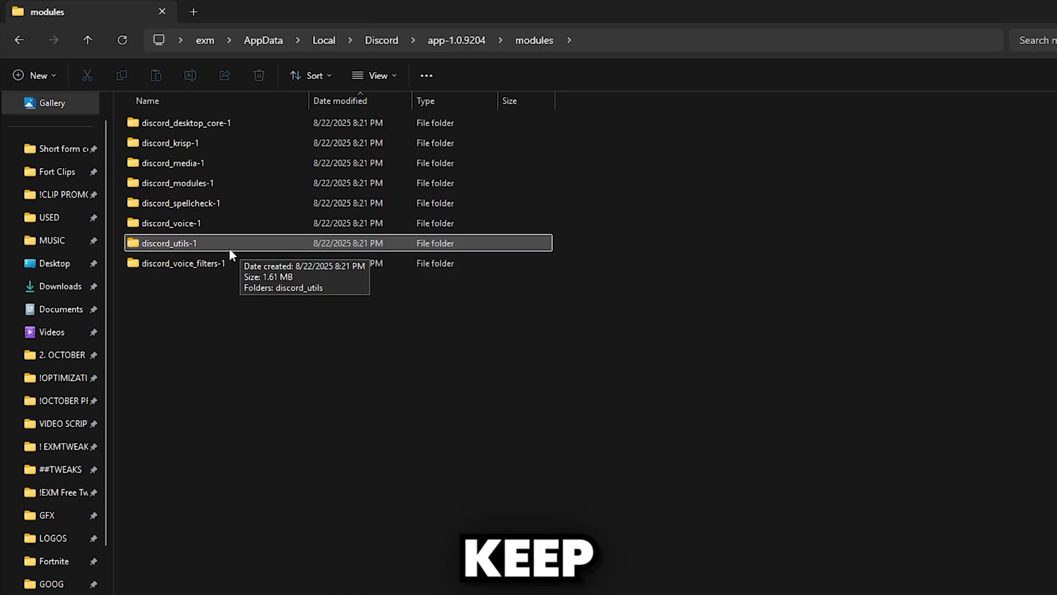
left_click(182, 263)
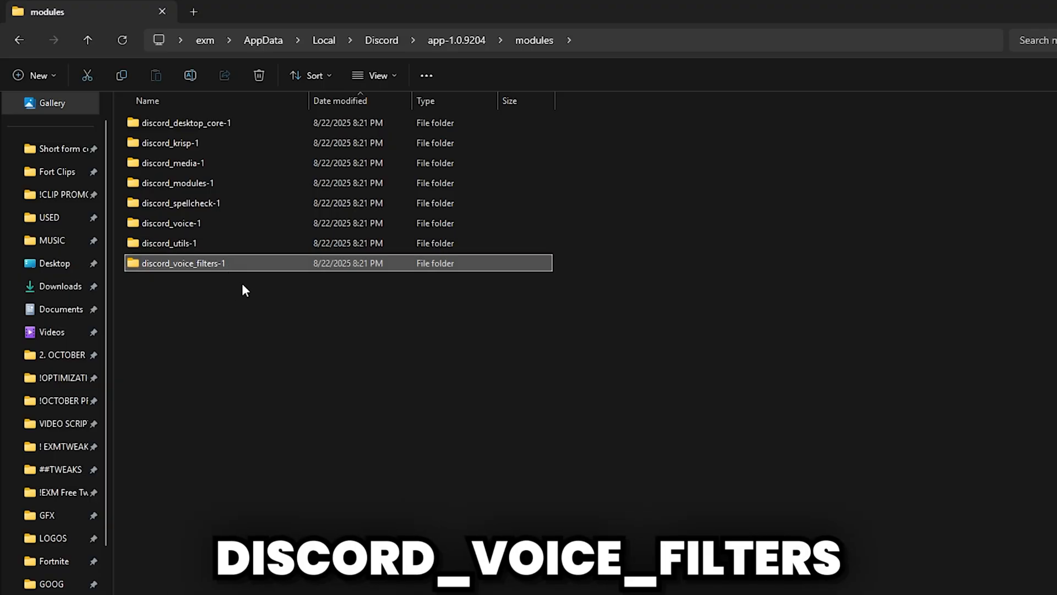